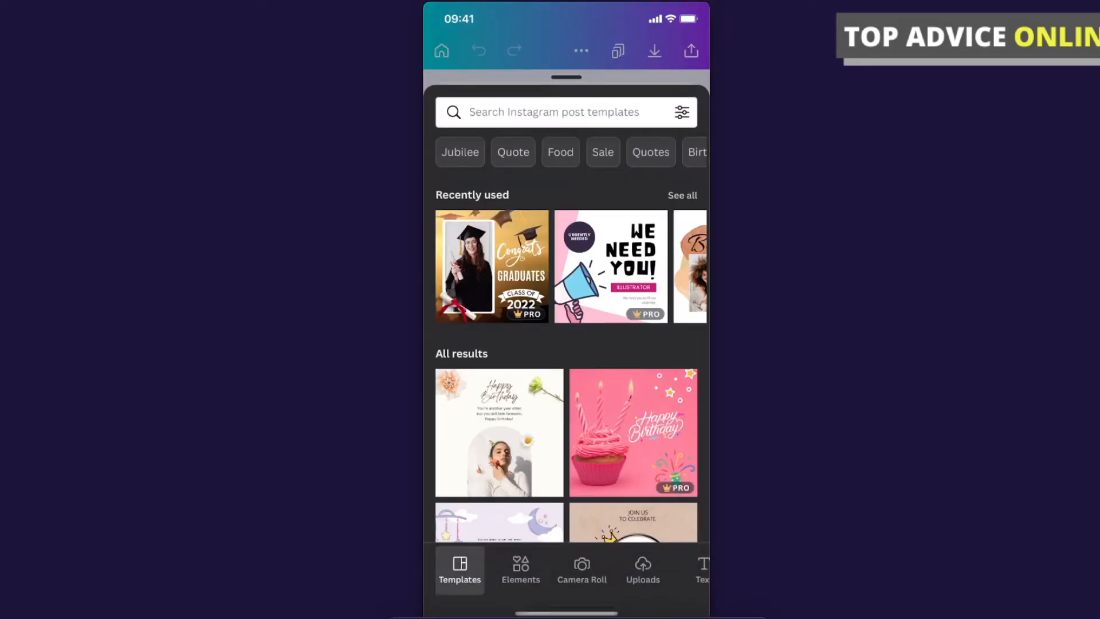
# Open the Elements library and scroll through shapes, graphics and stickers
pyautogui.click(521, 569)
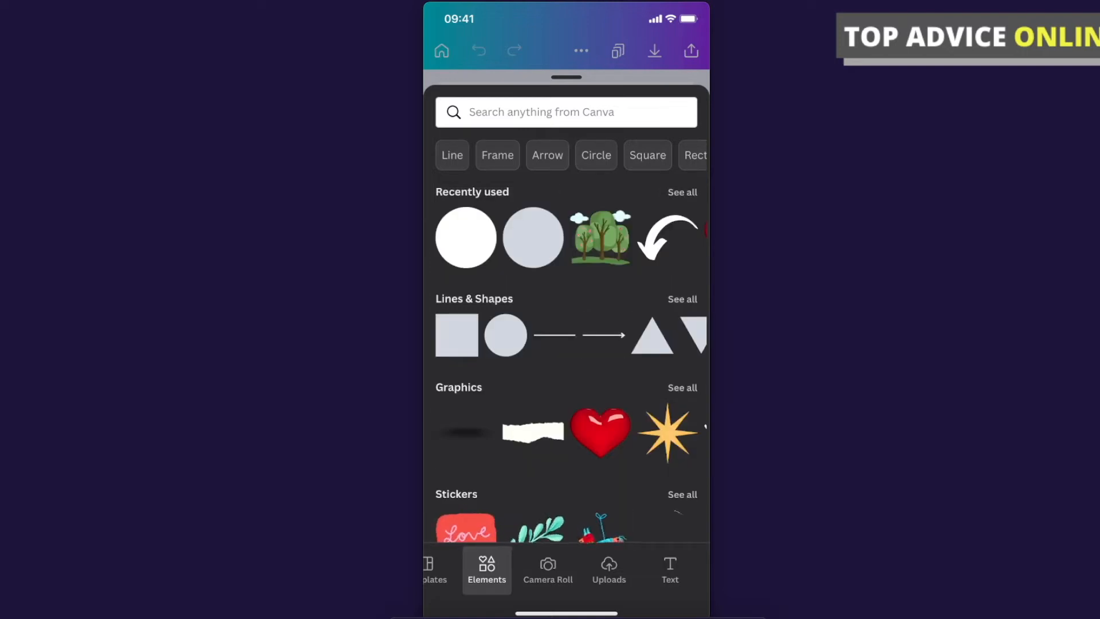
pyautogui.scroll(-3)
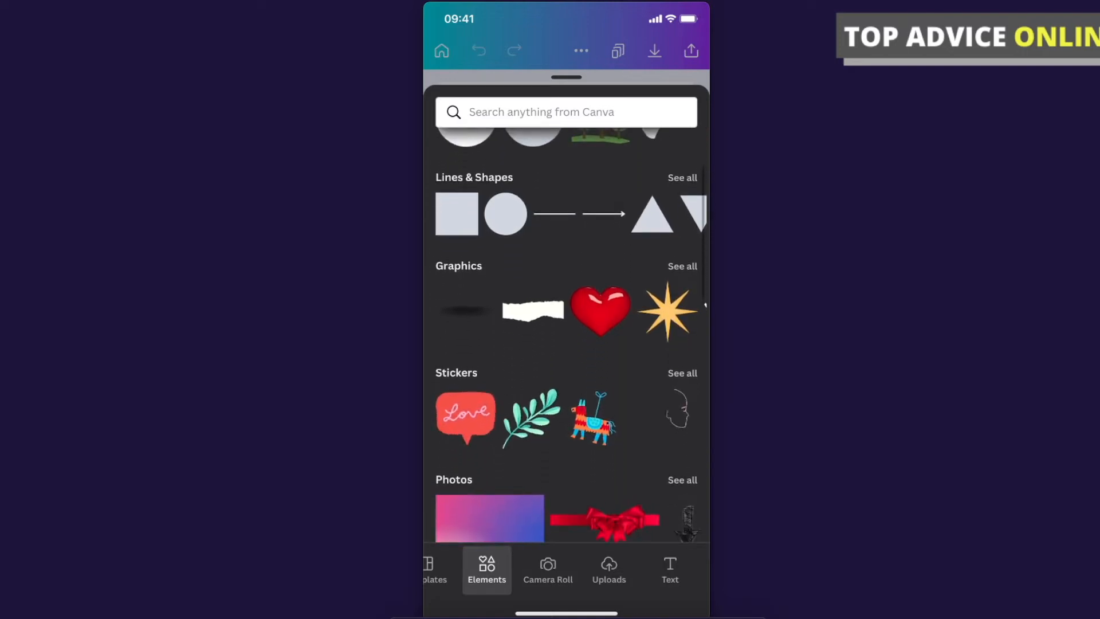
pyautogui.scroll(-3)
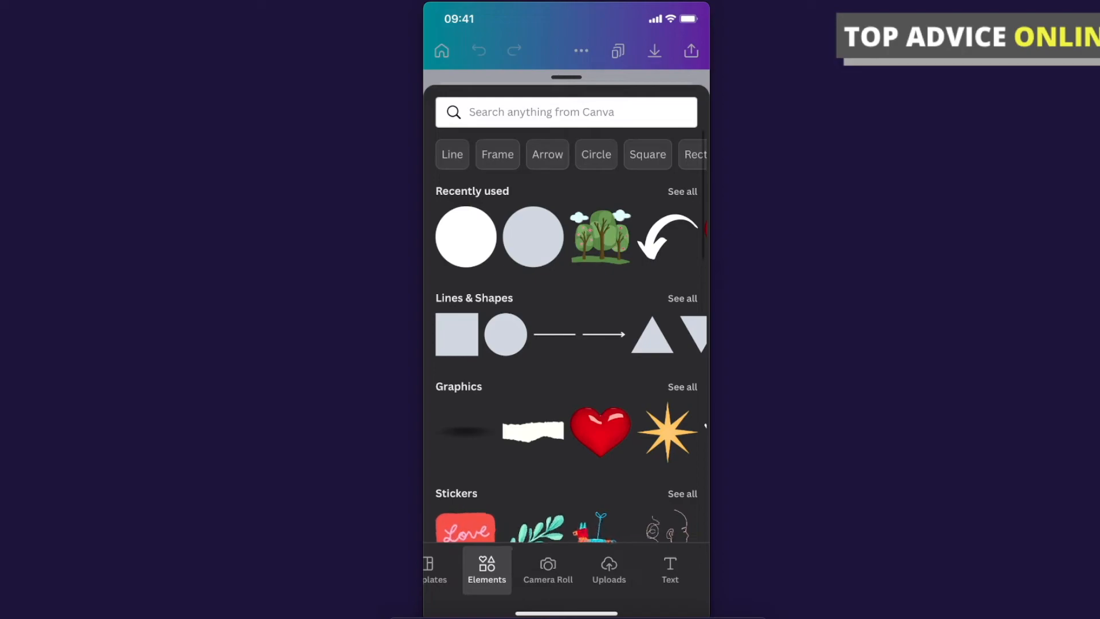
# Add the recently used tree illustration to the page and select it
pyautogui.click(600, 237)
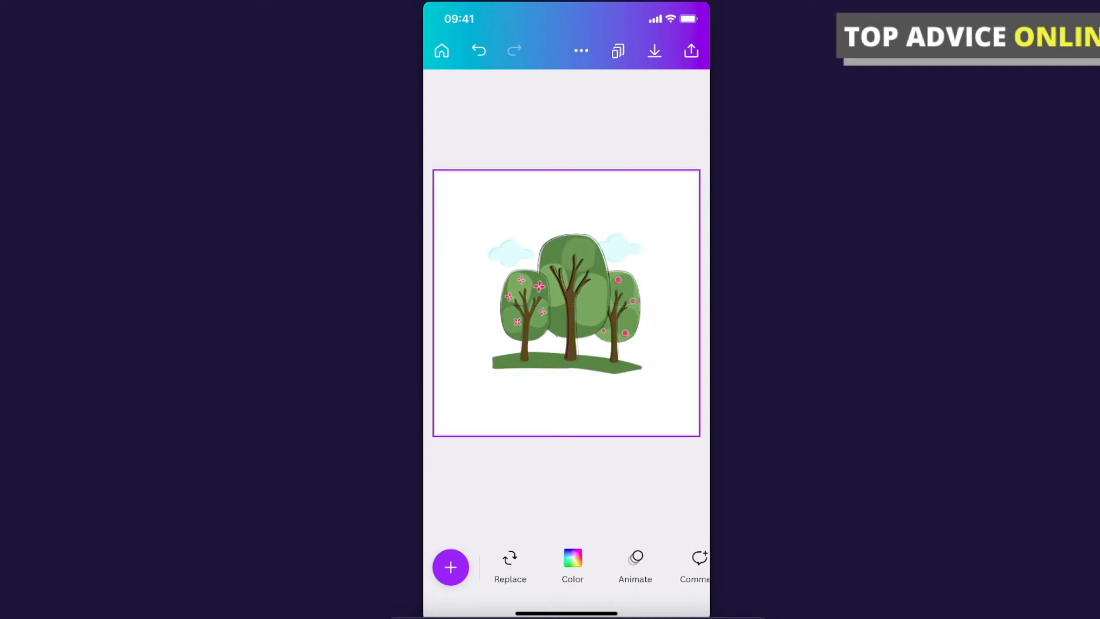
pyautogui.click(566, 304)
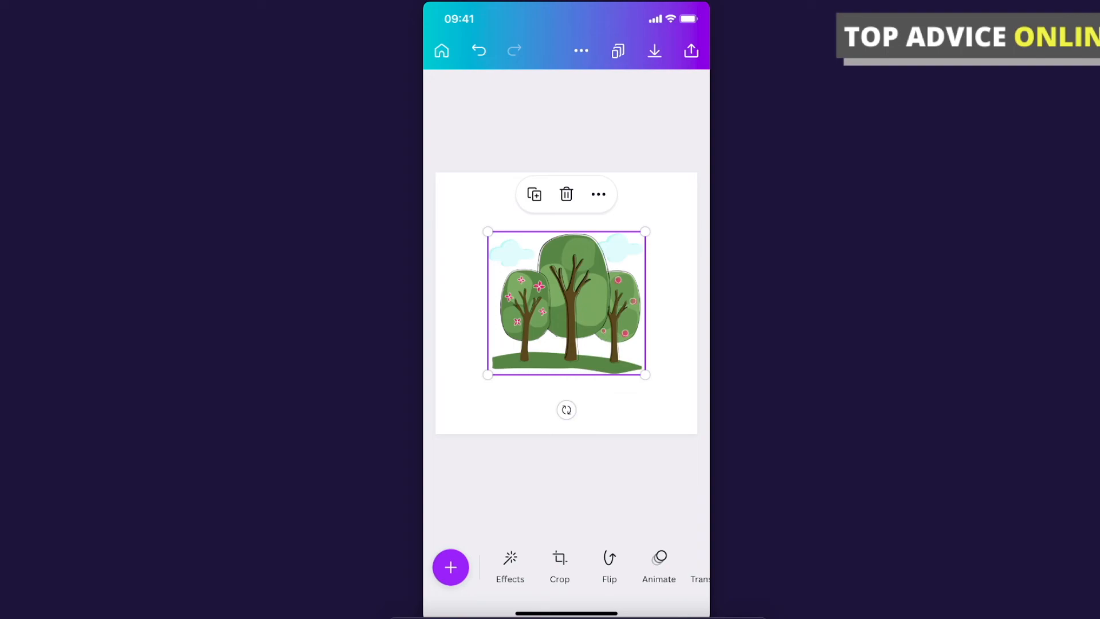
# Flip the tree horizontally, then vertically, then back to its original orientation
pyautogui.click(609, 567)
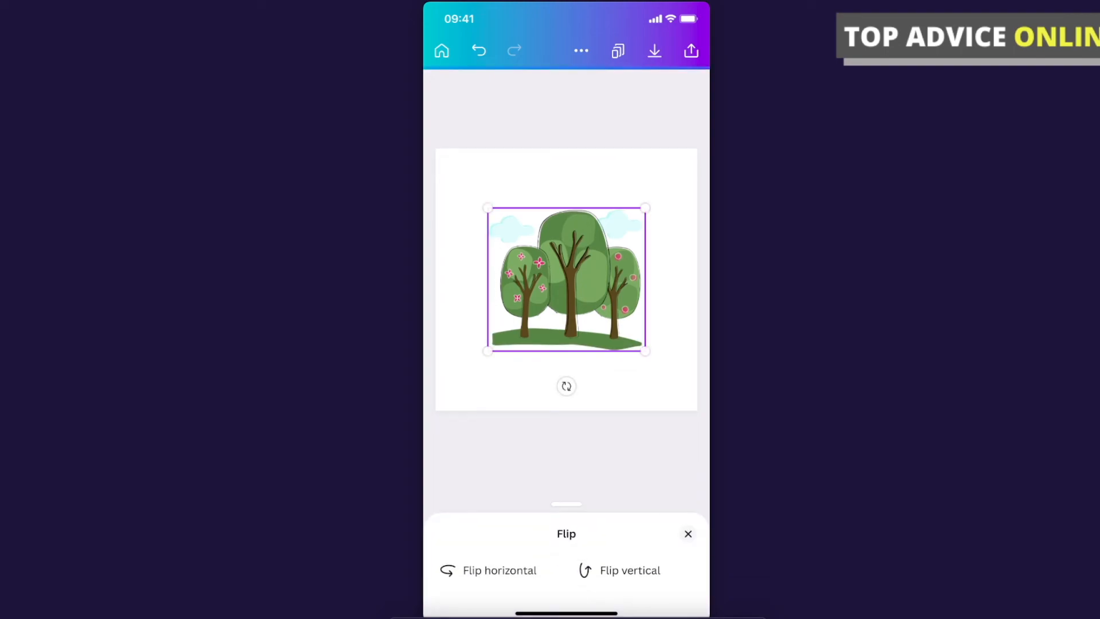
pyautogui.click(500, 570)
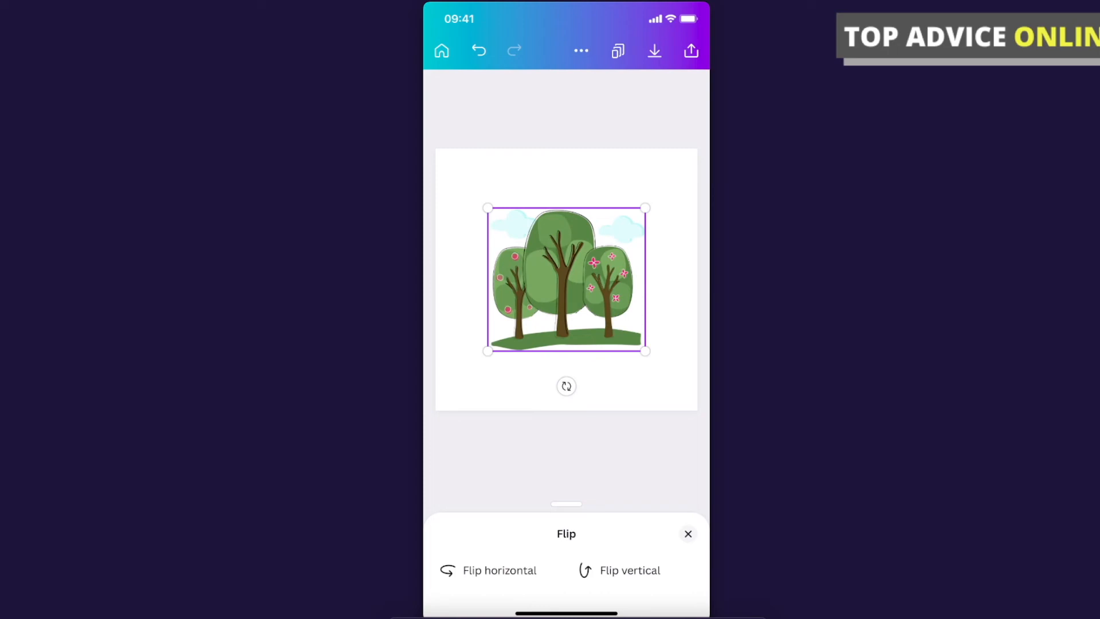
pyautogui.click(619, 570)
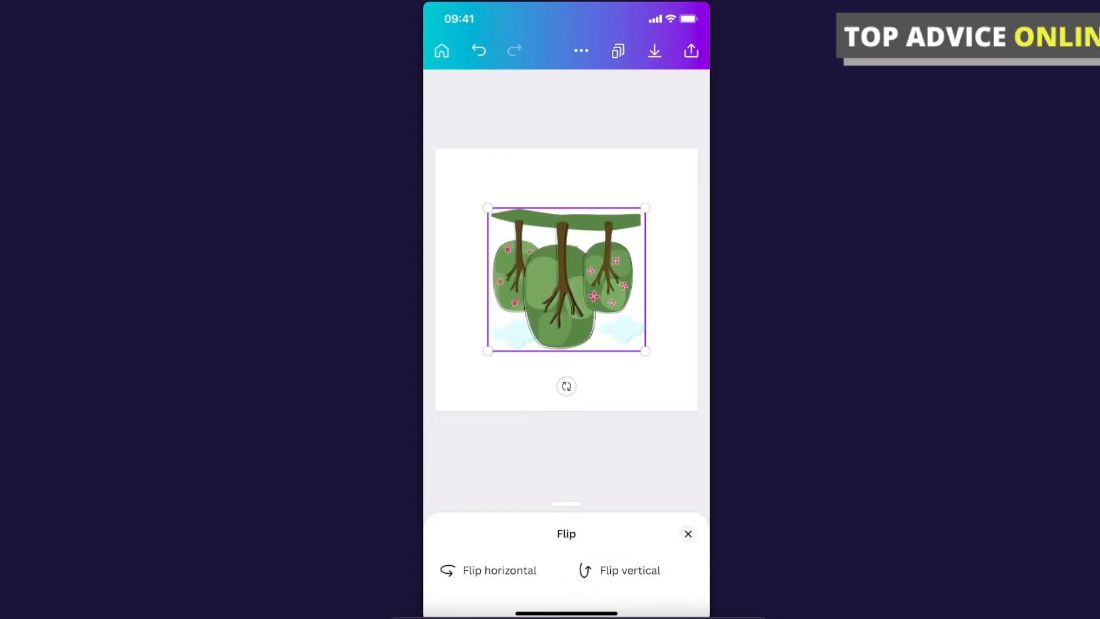
pyautogui.click(630, 569)
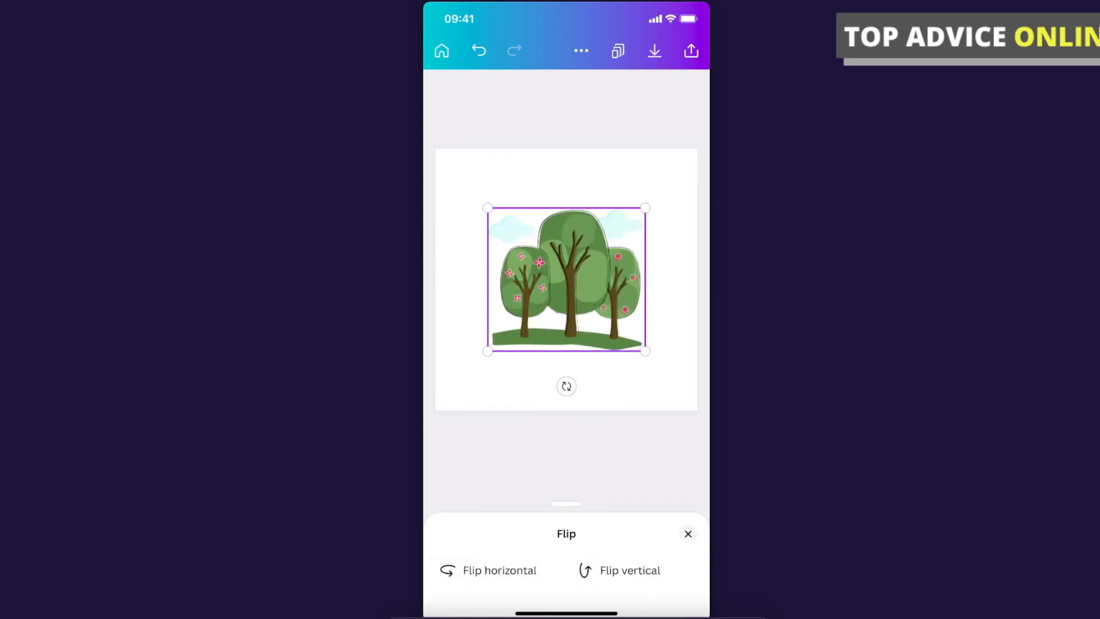